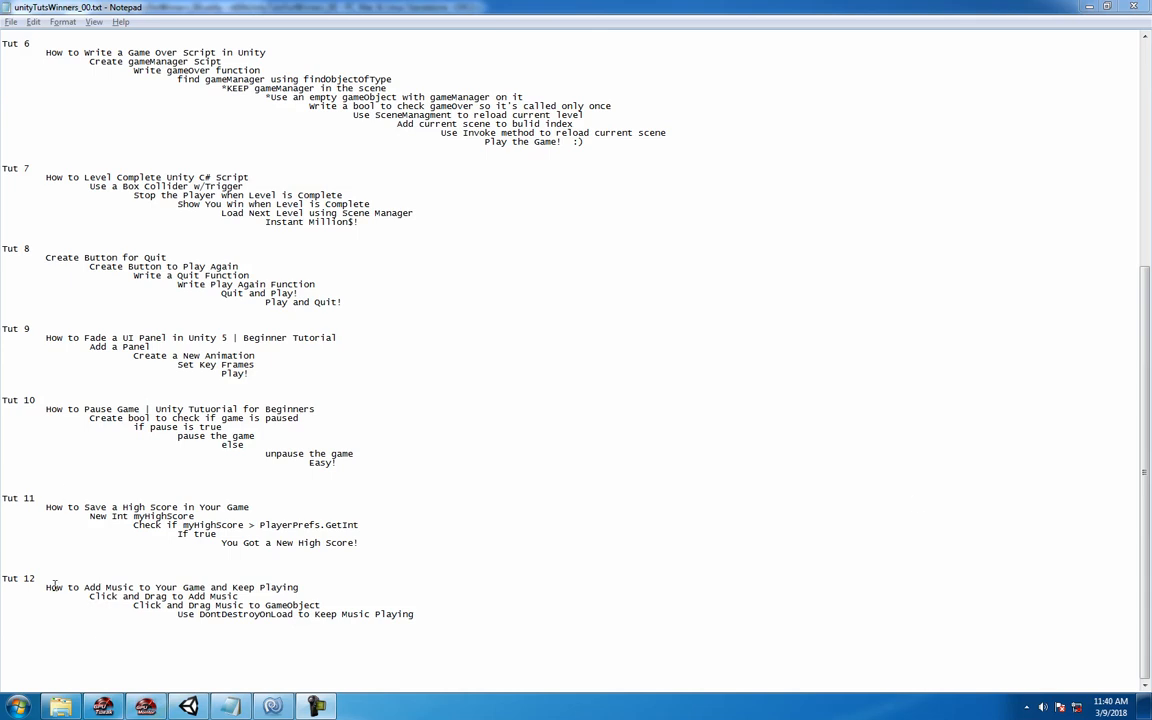
Step: Switch from the Tut 12 Notepad notes to the Unity editor window
double_click(18, 578)
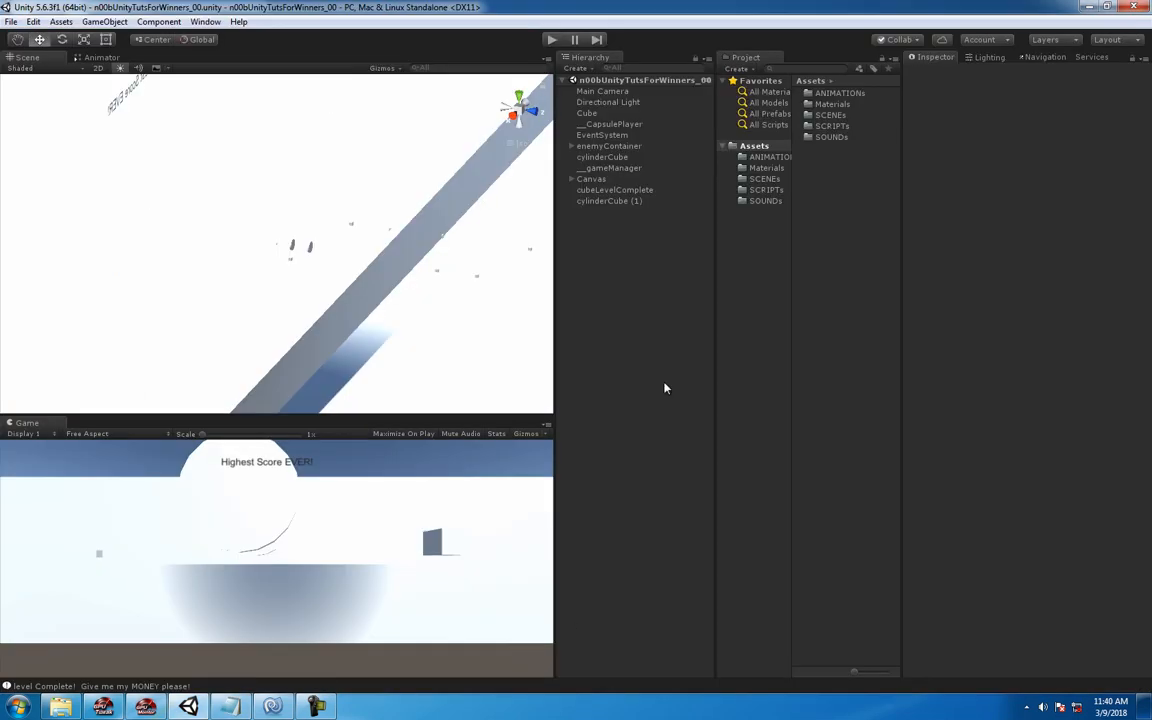
mouse_move(832, 172)
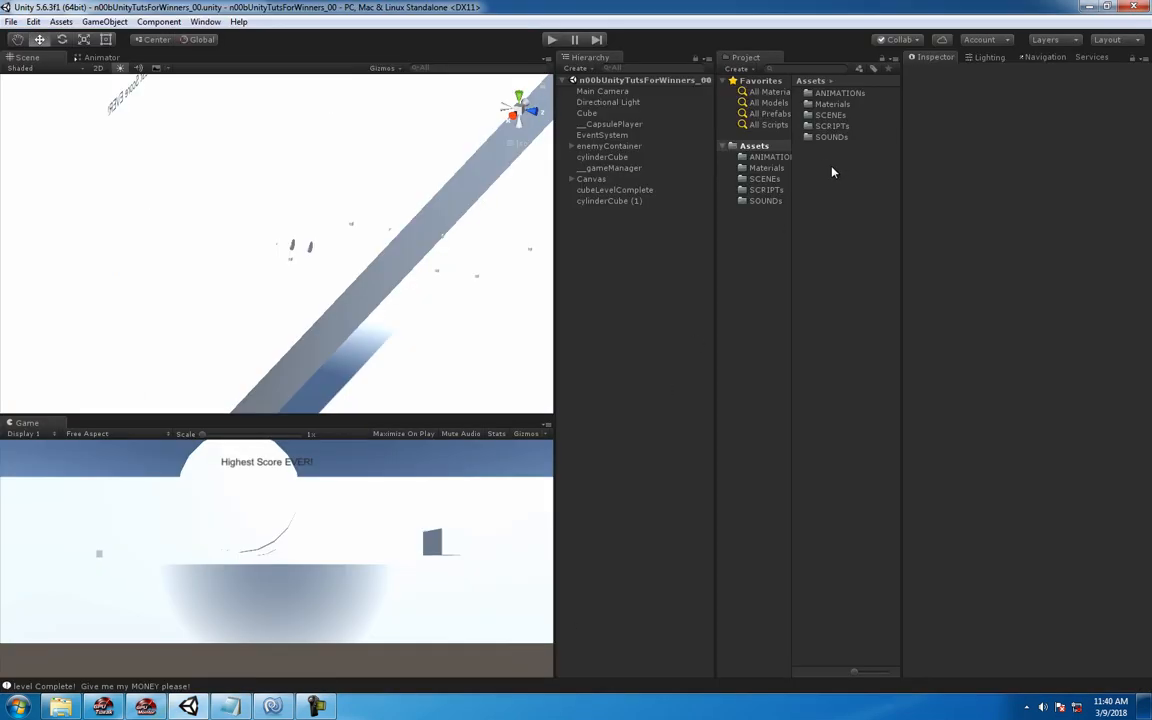
Step: Create a MUSICs assets folder holding the music track and view the clip's import settings
right_click(832, 172)
type("M")
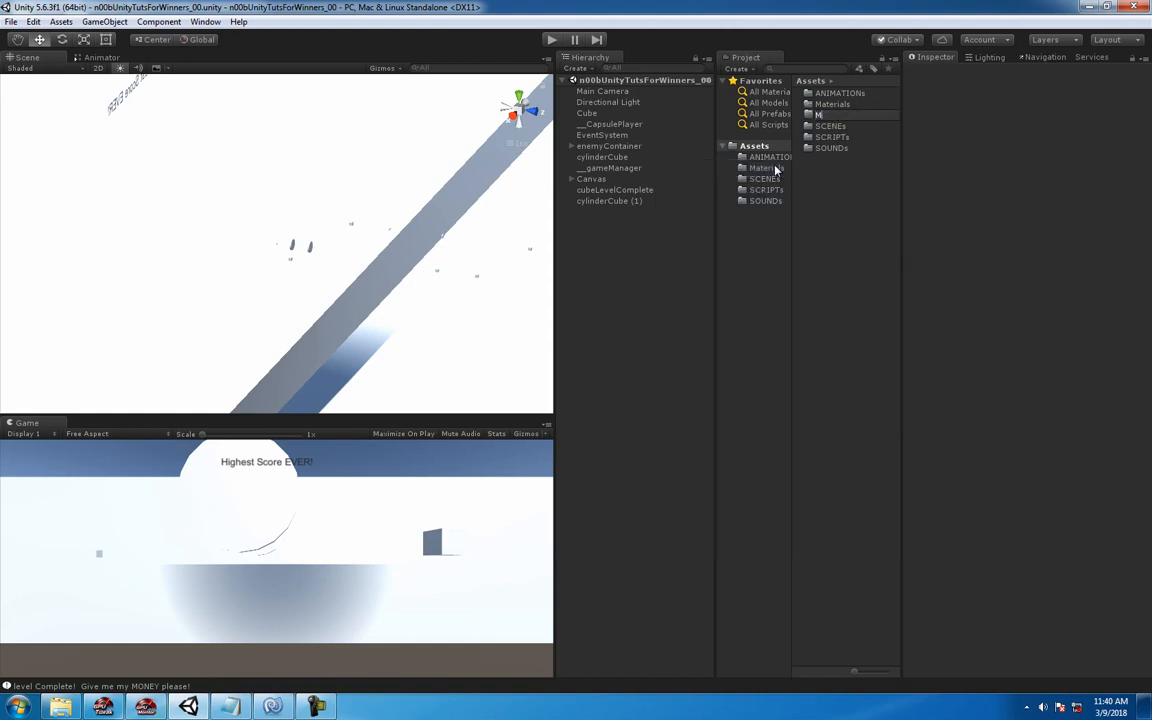
left_click(832, 114)
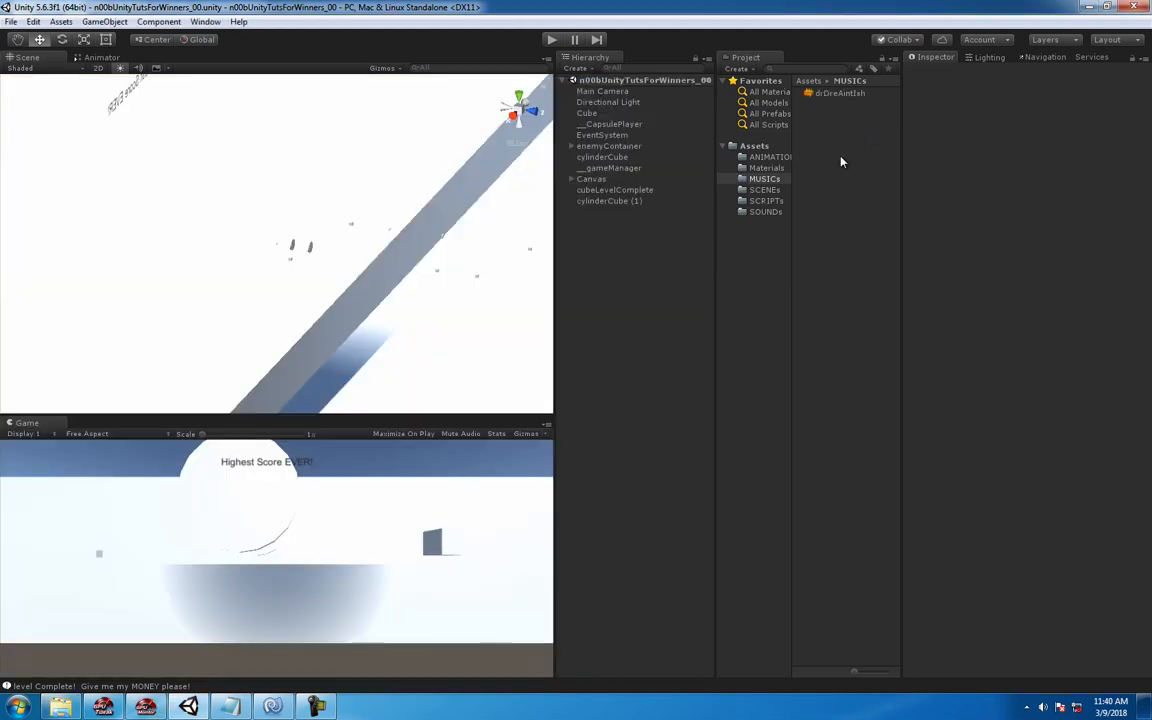
left_click(840, 94)
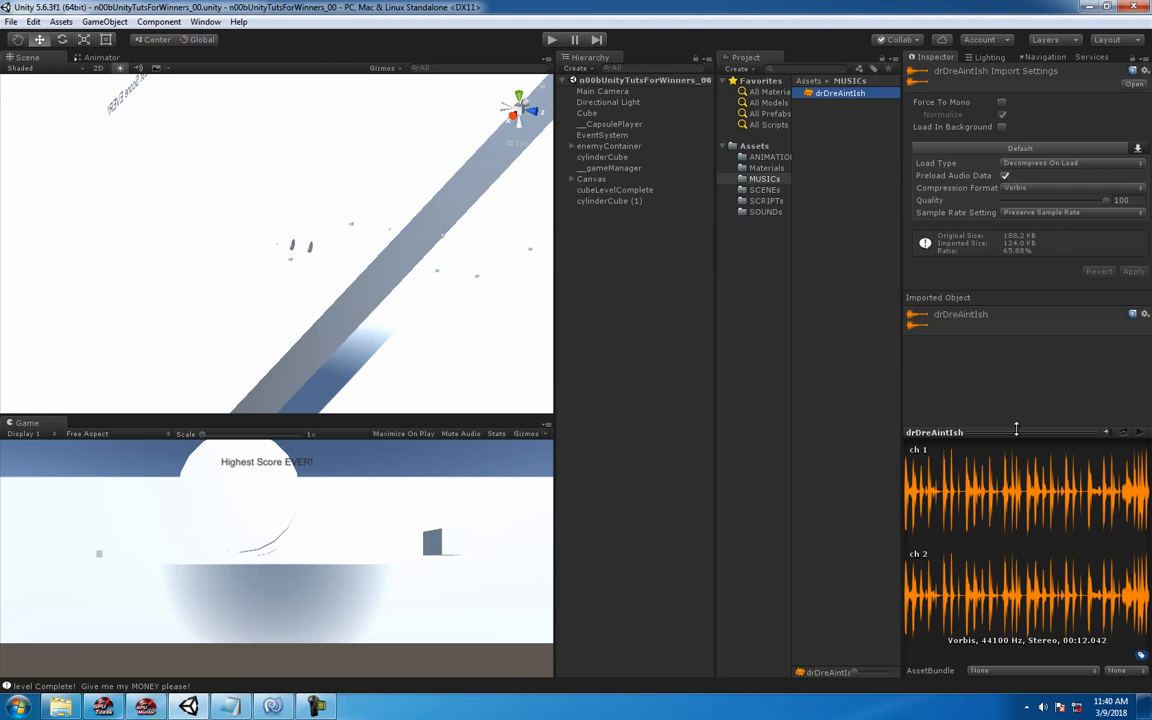
left_click(1140, 432)
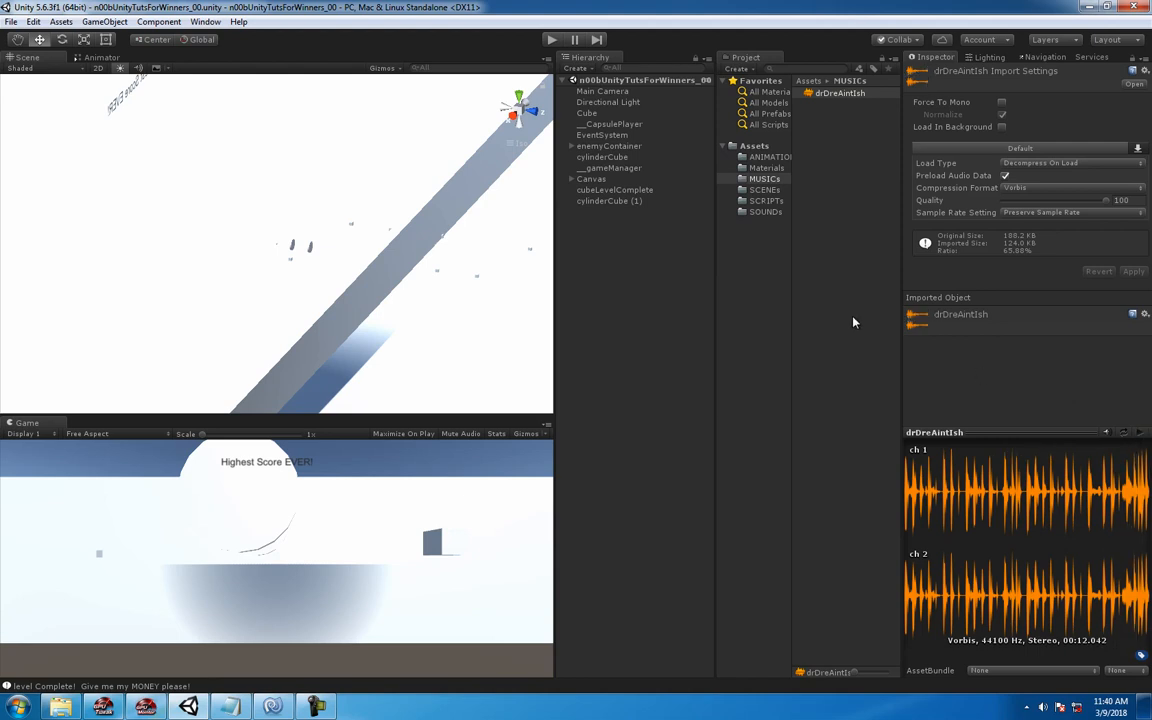
left_click(840, 92)
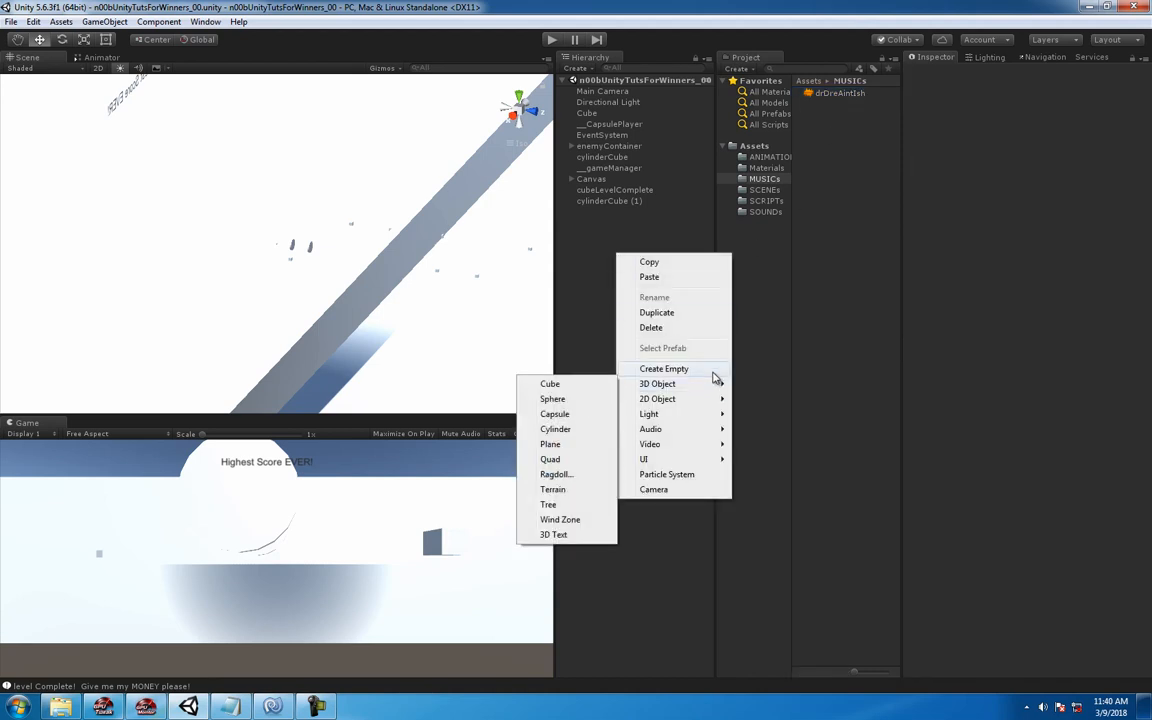
Step: Create an empty GameObject named 'musicJaiSessionPeanutbutt' in the Hierarchy
left_click(664, 368)
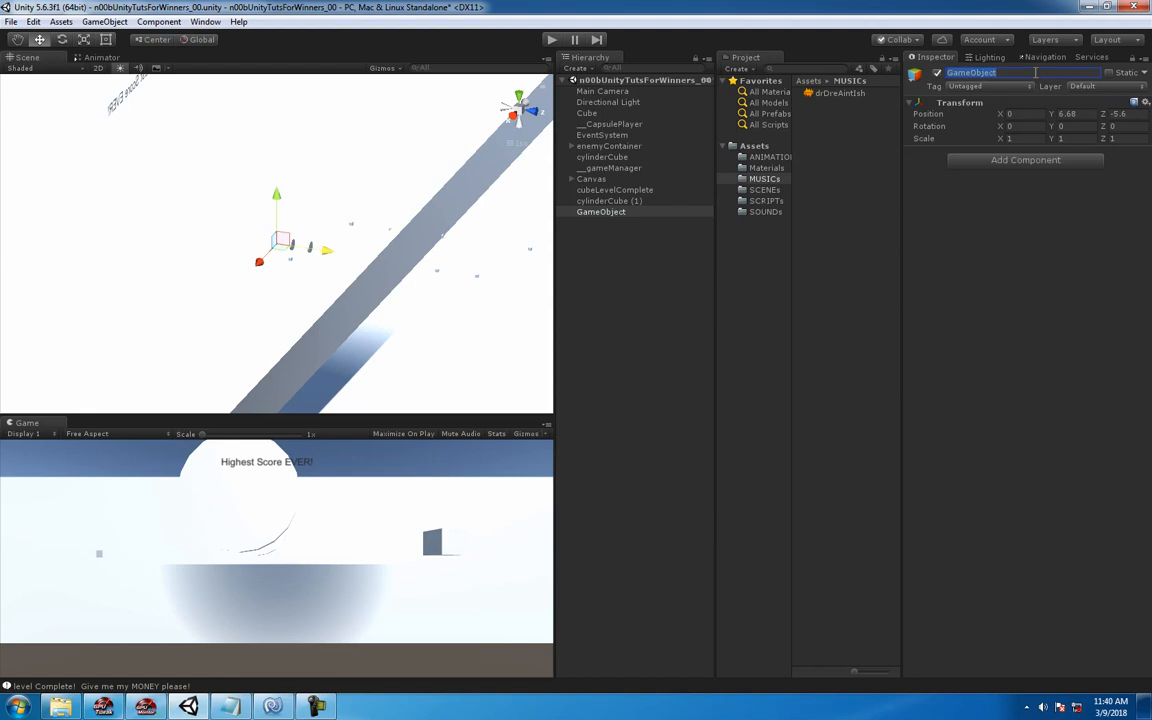
type("musicJai")
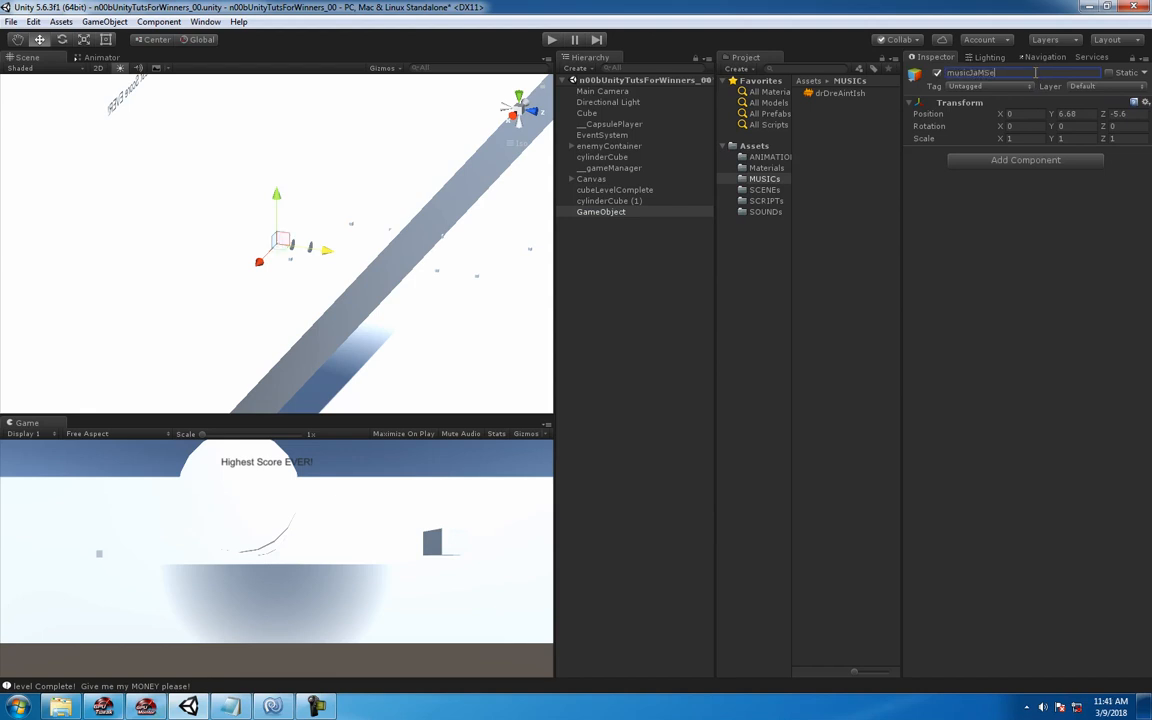
type("SessionPeanut")
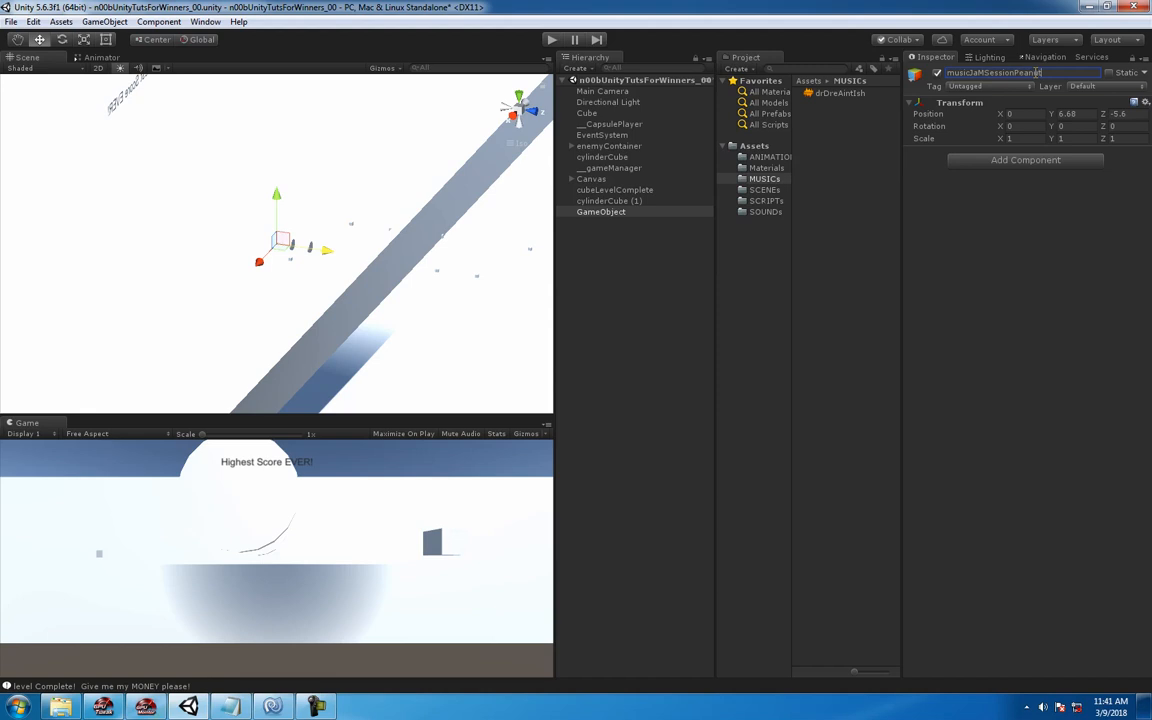
type("butter")
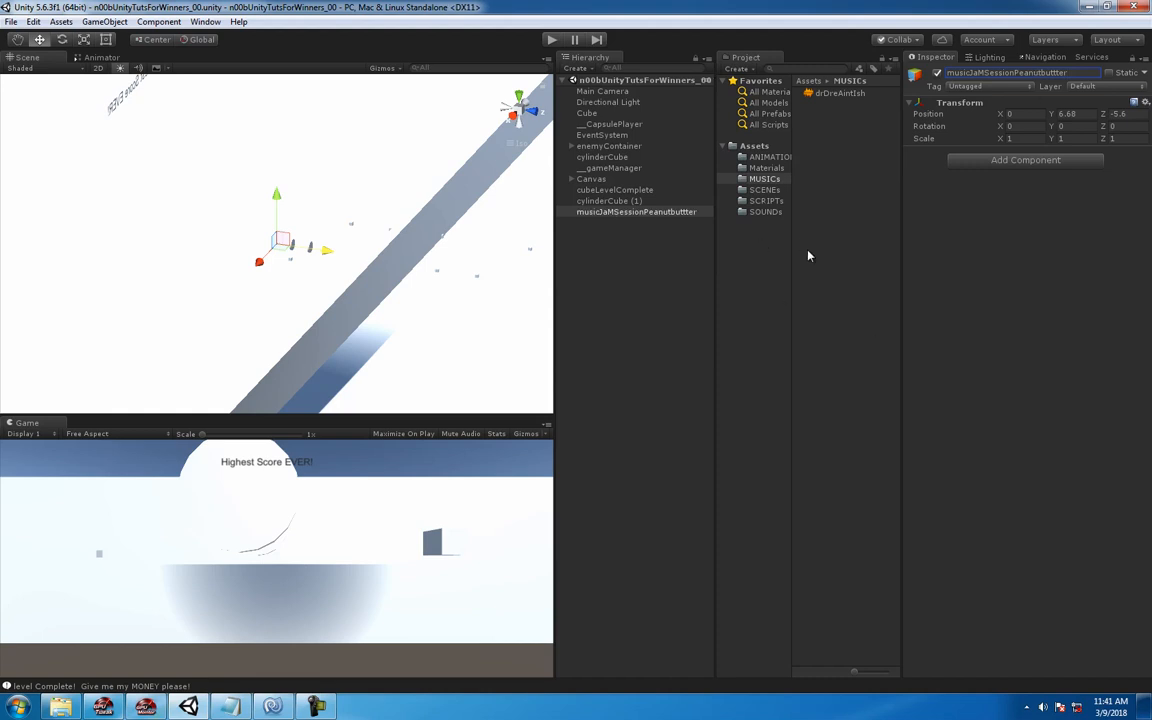
mouse_move(812, 96)
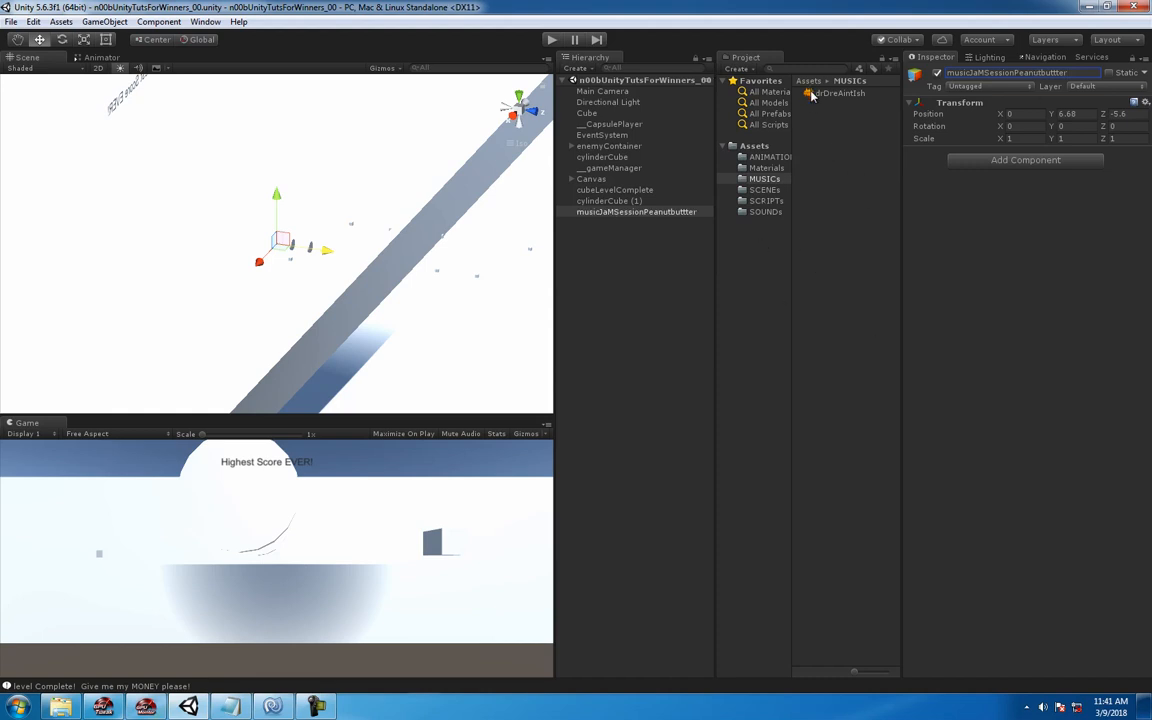
Step: Assign the music clip as an Audio Source on the music object and start Play mode
left_click(636, 212)
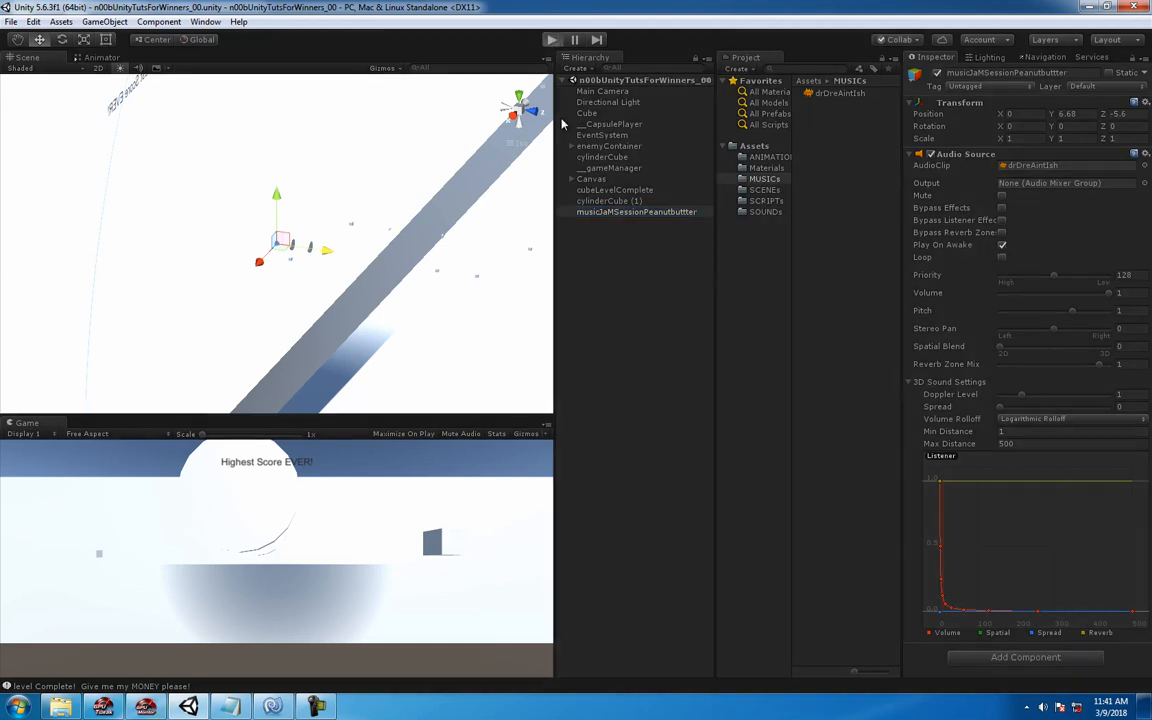
left_click(552, 40)
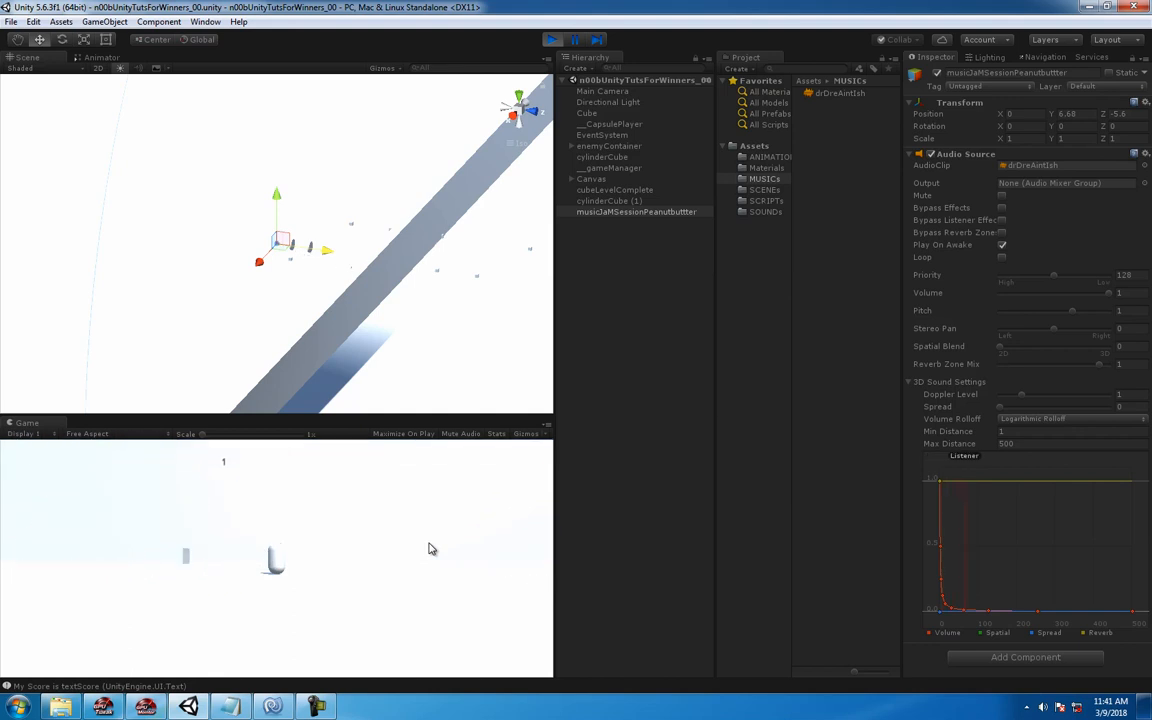
Step: Play through to level complete, stop the game, and show the SCRIPTS folder
left_click(552, 40)
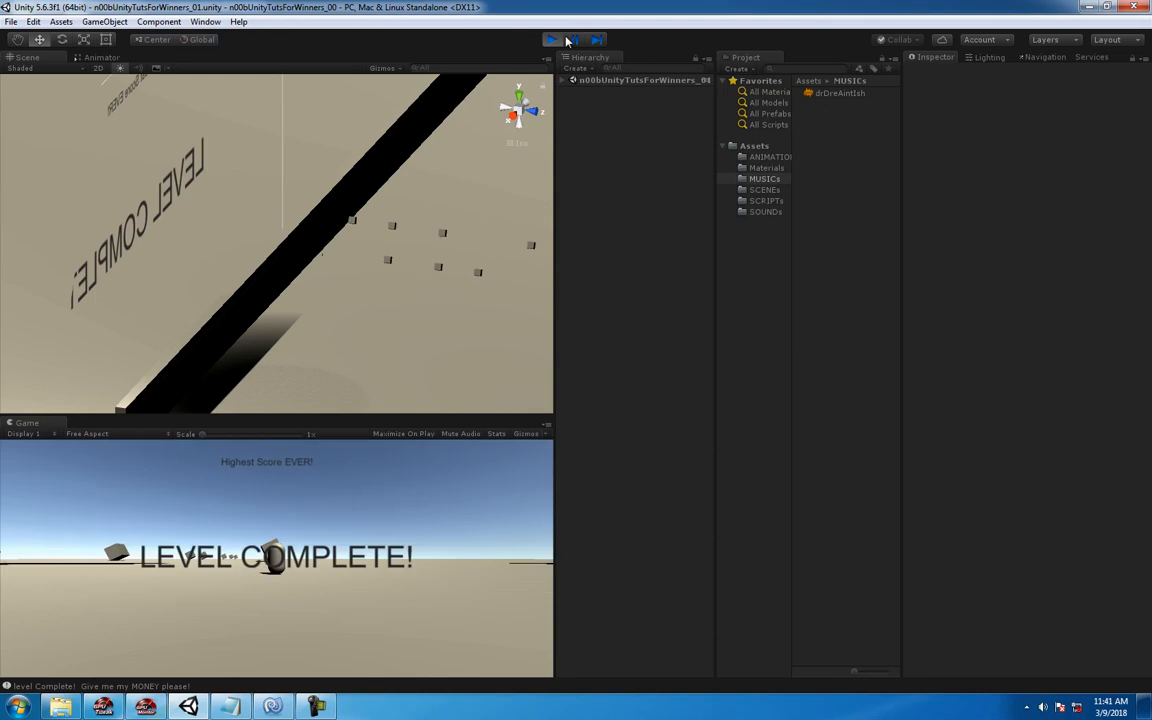
left_click(552, 40)
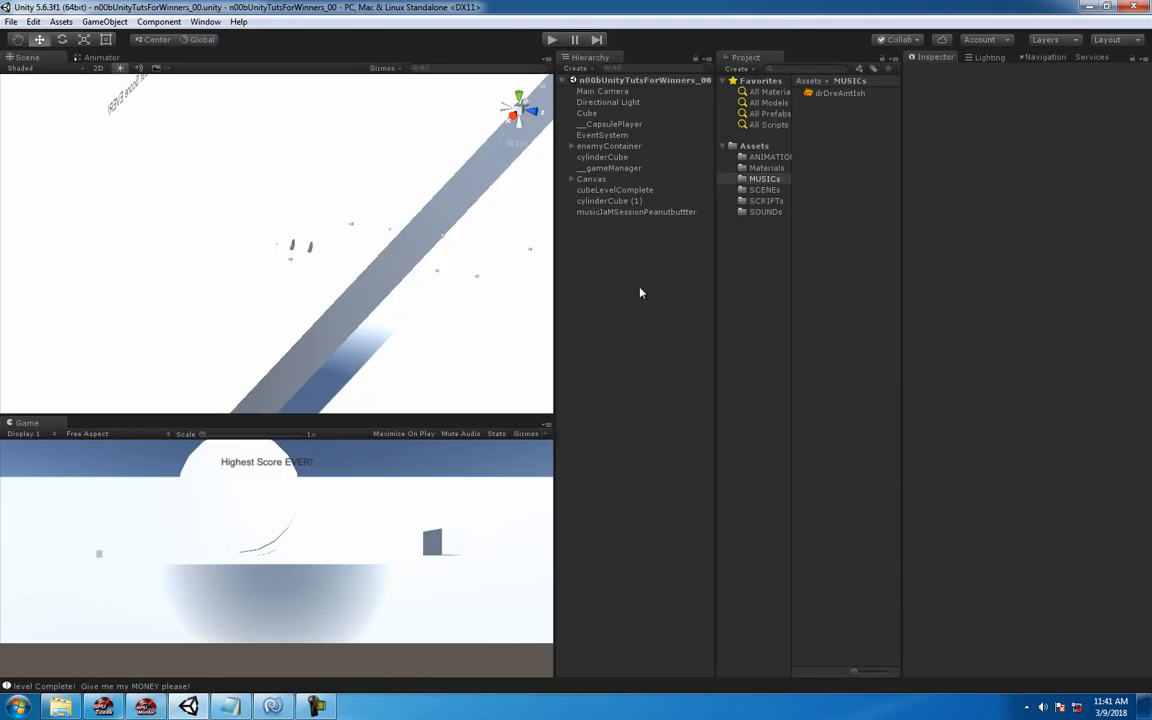
mouse_move(652, 204)
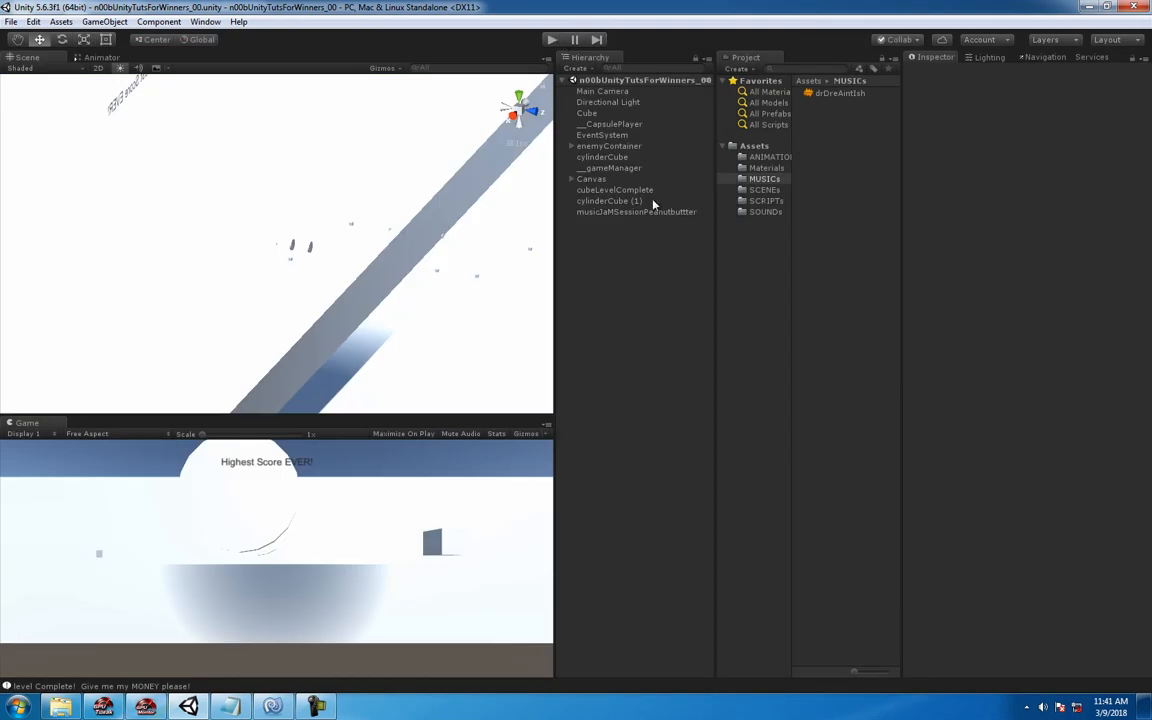
left_click(636, 212)
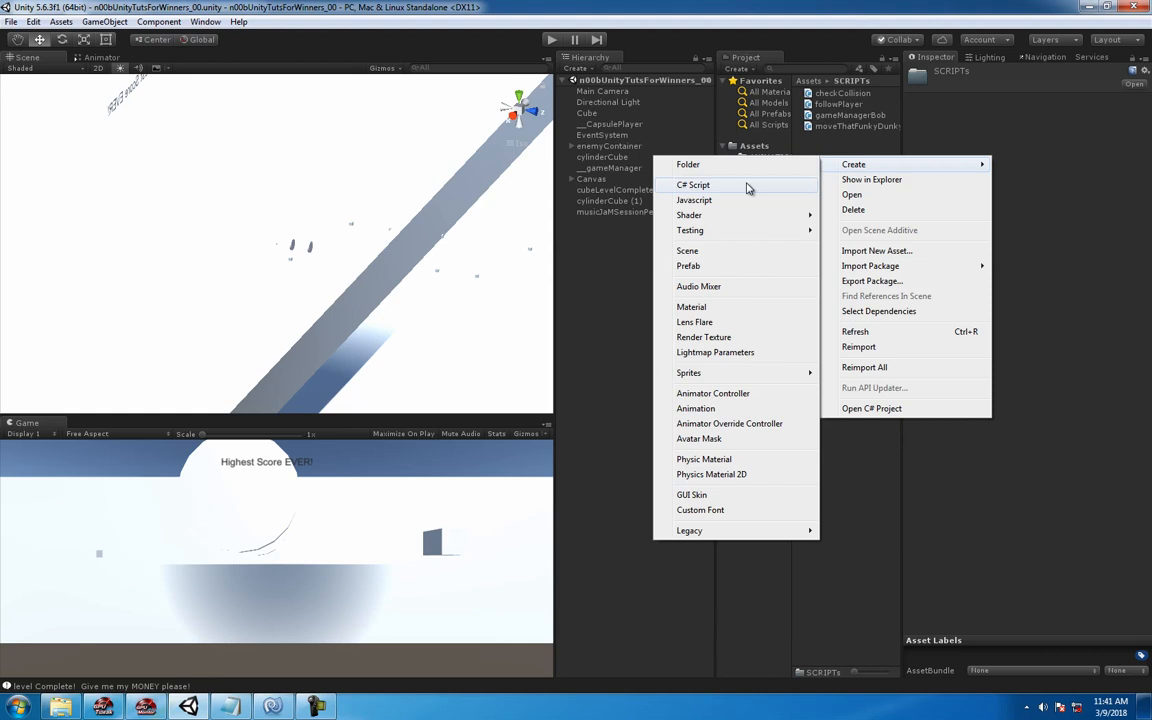
Step: Create the musicPlayerFanboy C# script in SCRIPTS and open it in MonoDevelop
left_click(688, 164)
type("musicPlayerFanboy")
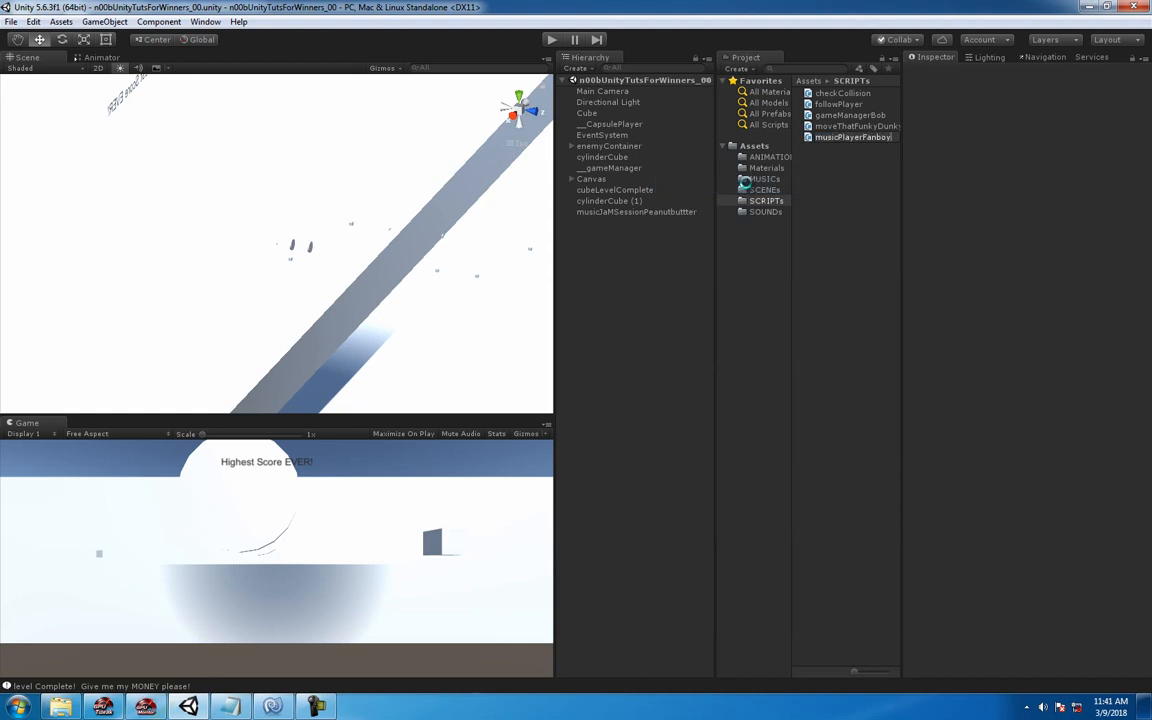
left_click(852, 136)
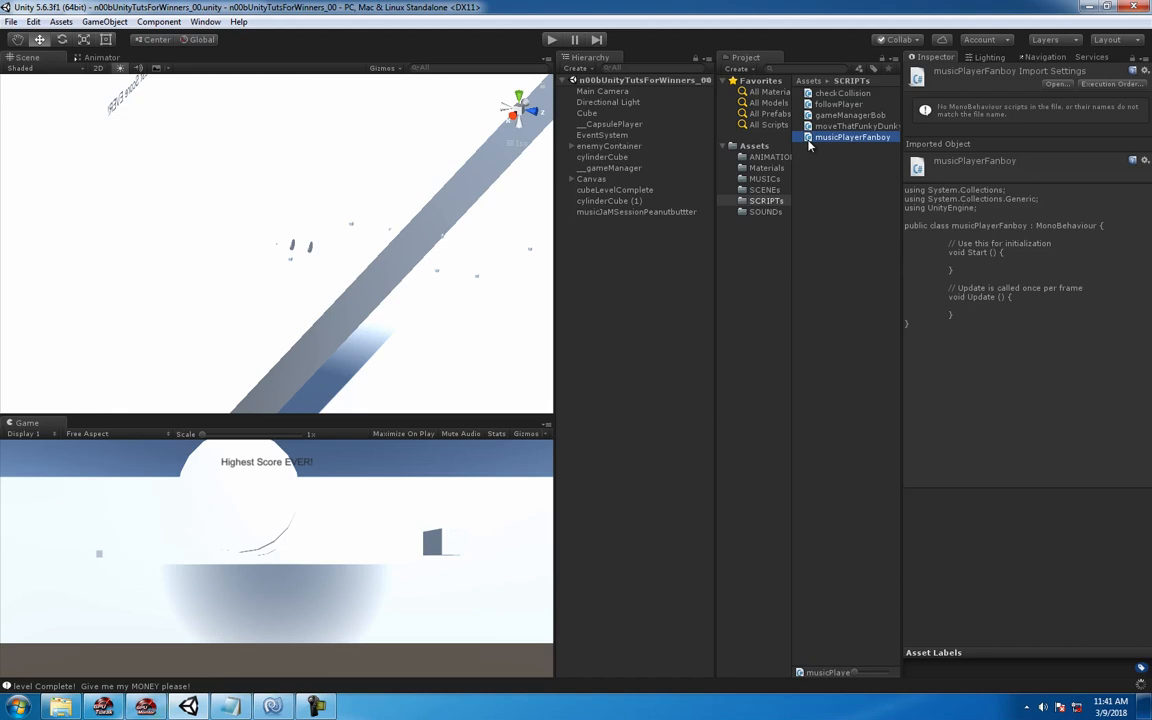
double_click(852, 136)
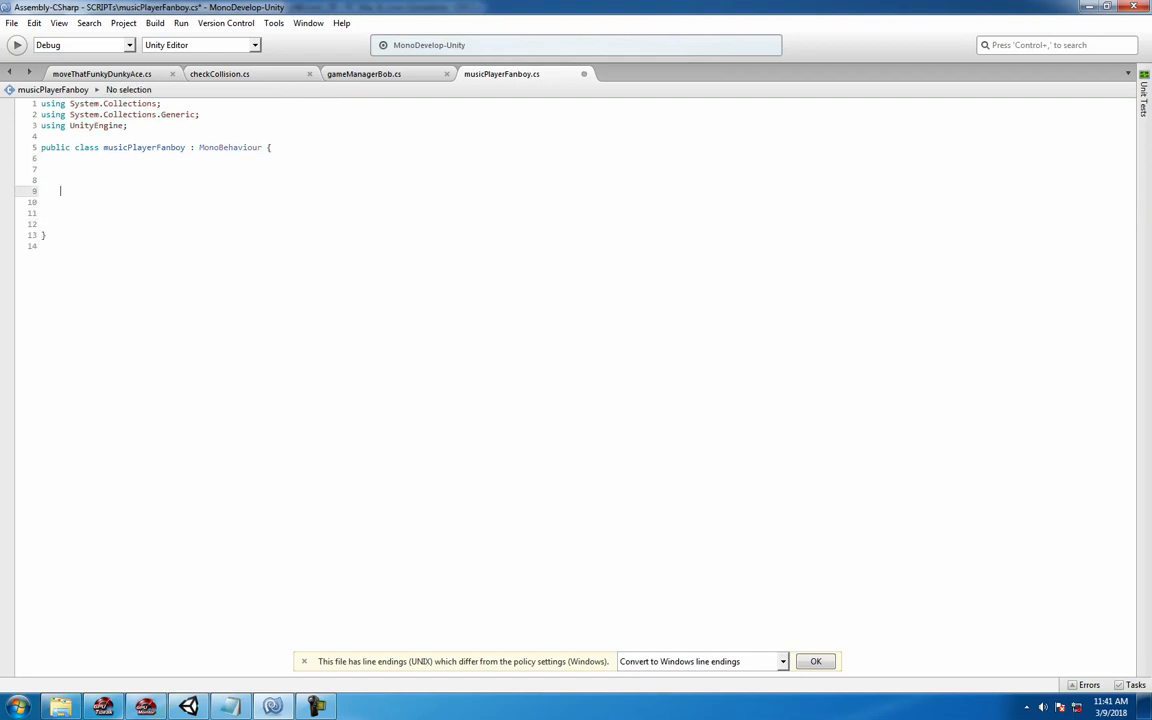
Step: Write an Awake method calling DontDestroyOnLoad(transform.gameObject), then return to Unity
type("void Awake()")
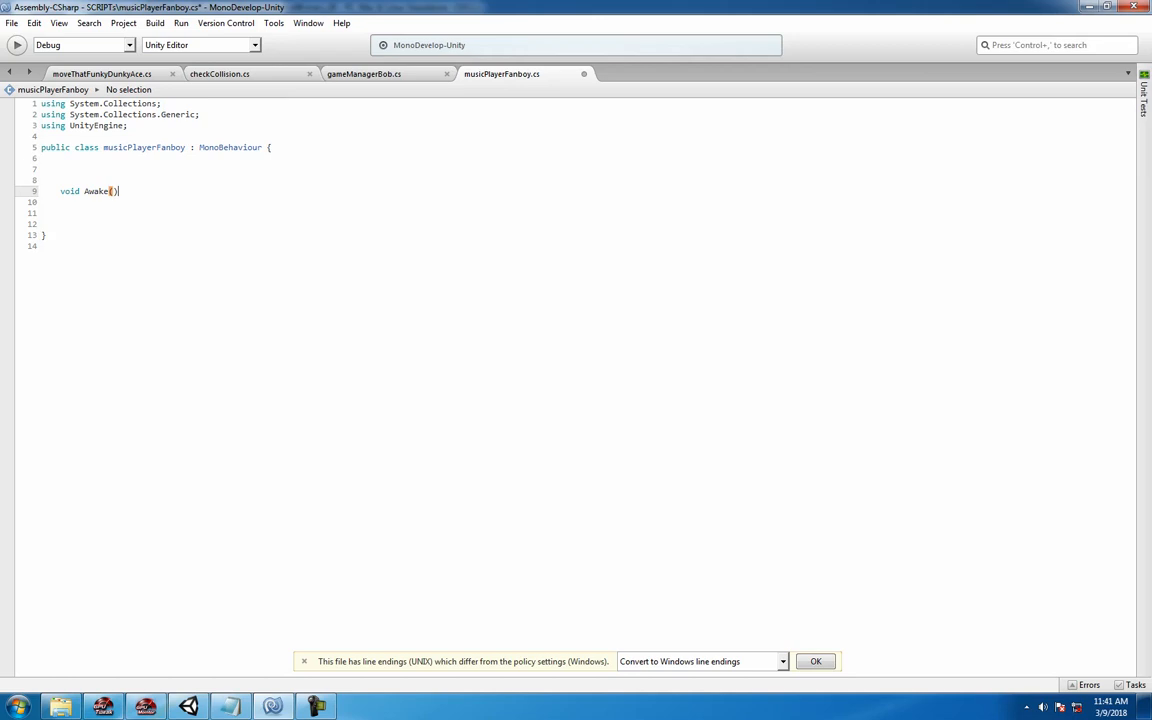
type("{")
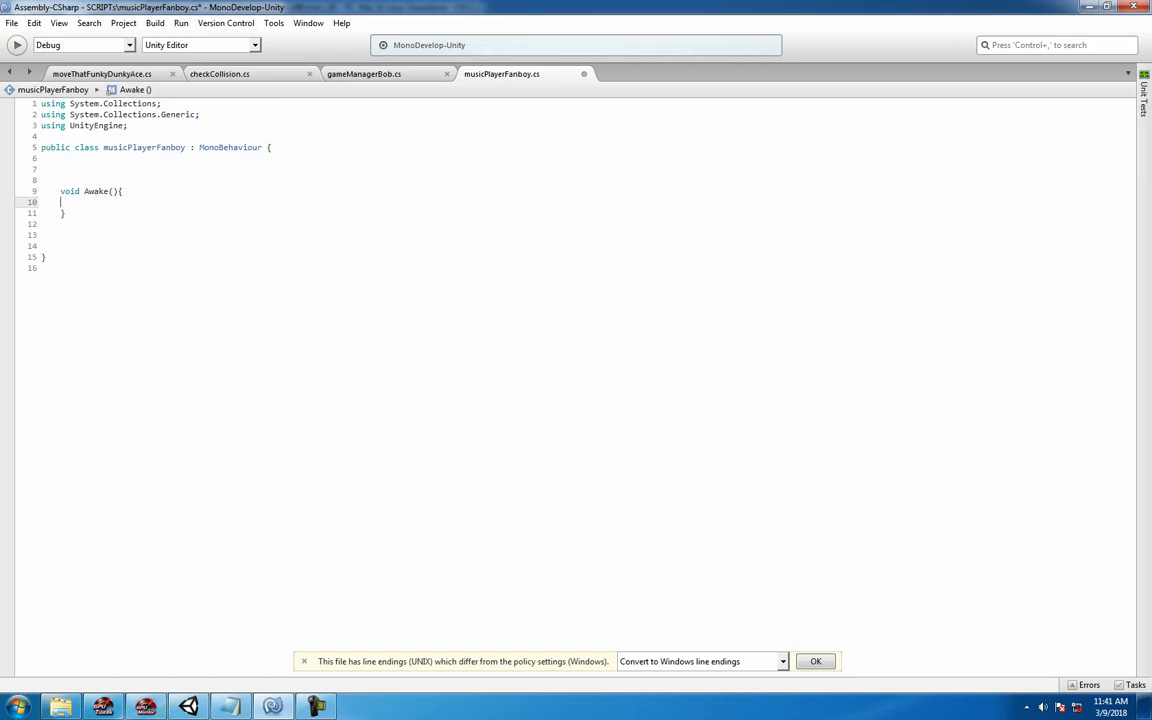
type("DontDestroyOnLoad ();")
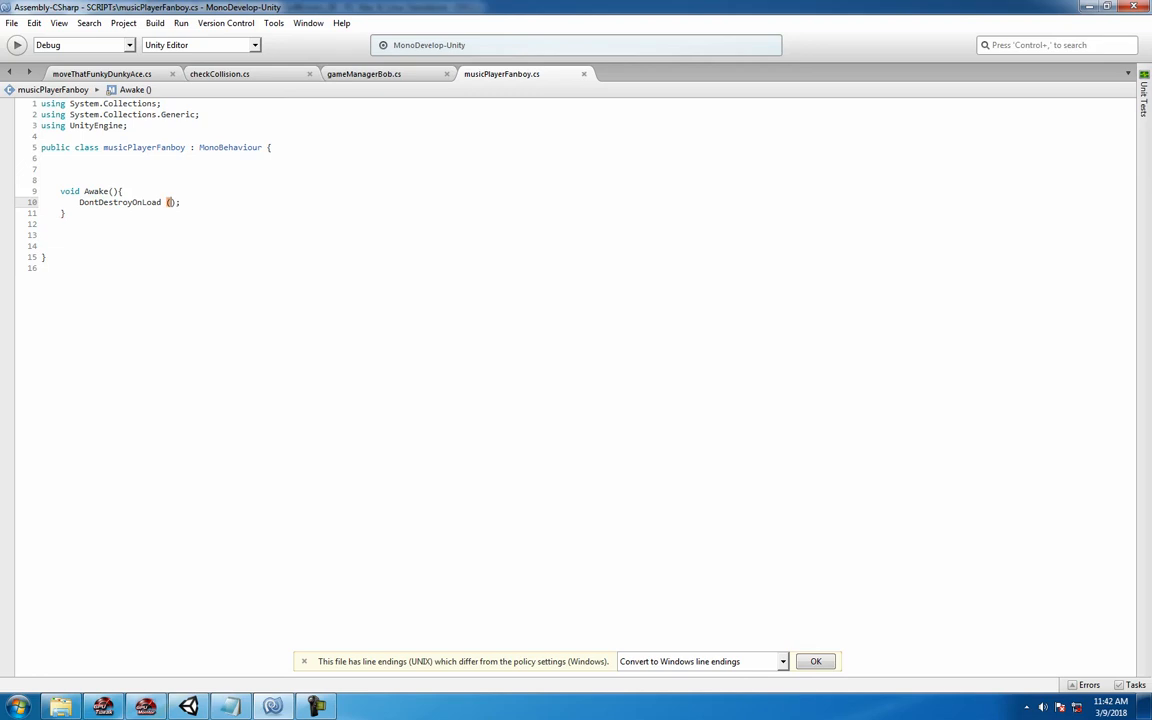
type("transform.gameObject")
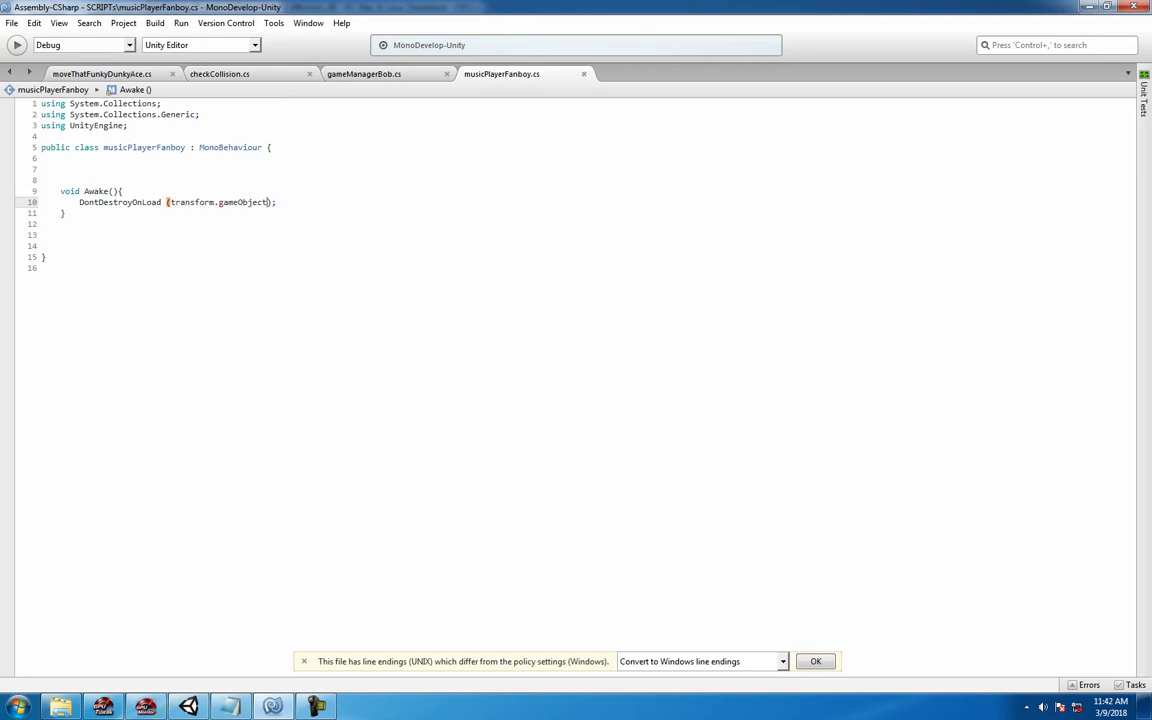
left_click(188, 708)
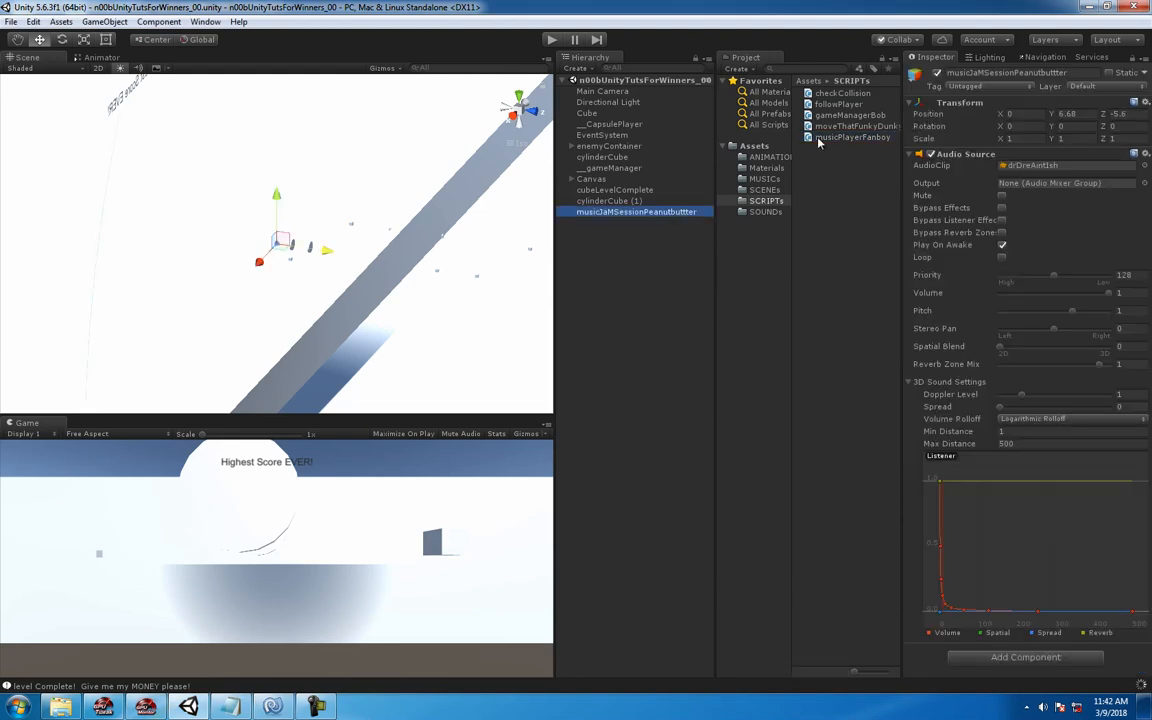
Step: Attach musicPlayerFanboy to the music GameObject and check its components in the Inspector
left_click(636, 212)
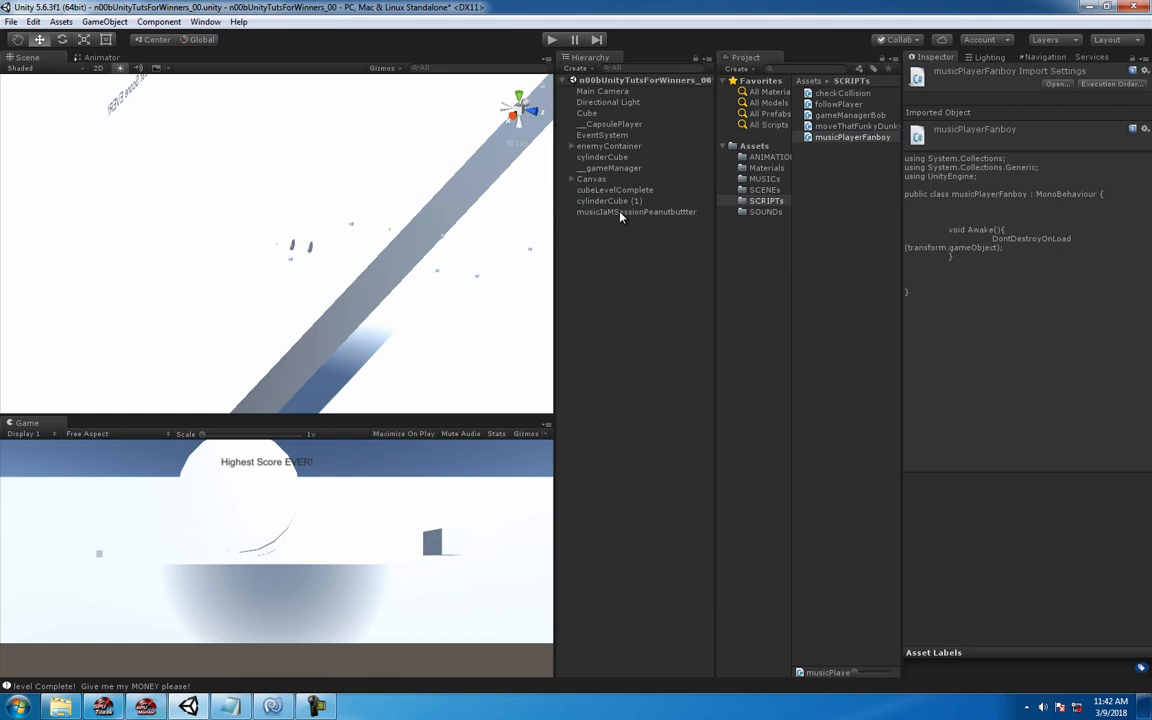
left_click(636, 212)
type("__")
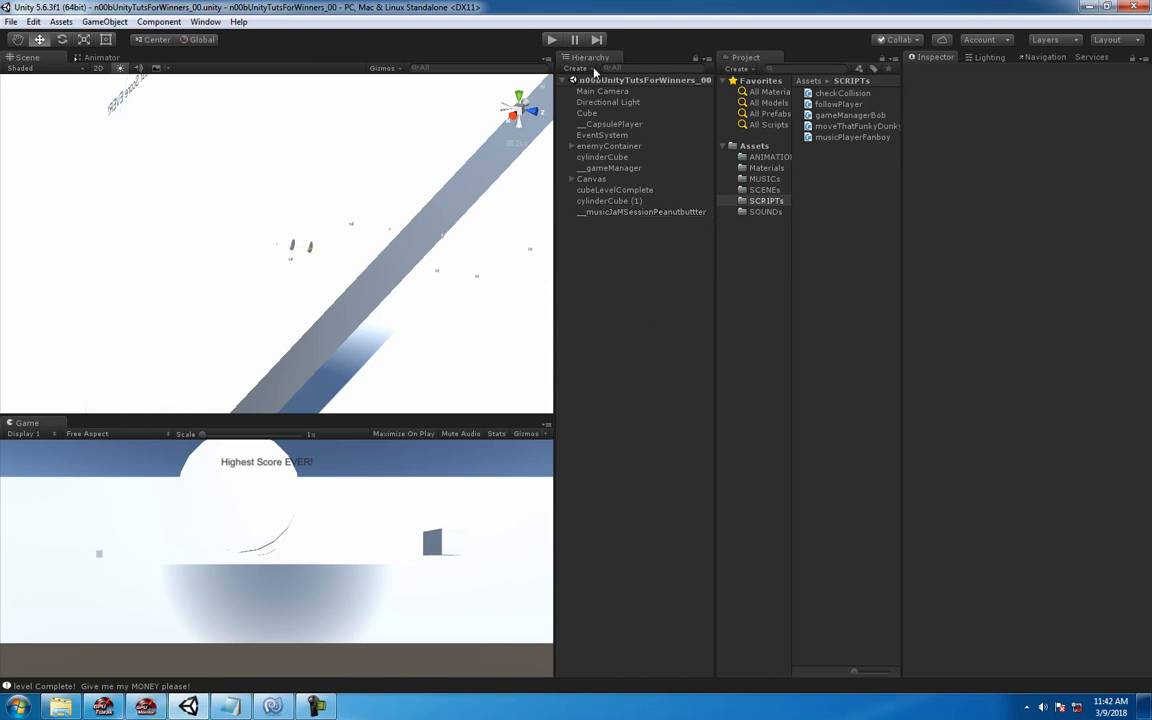
left_click(642, 212)
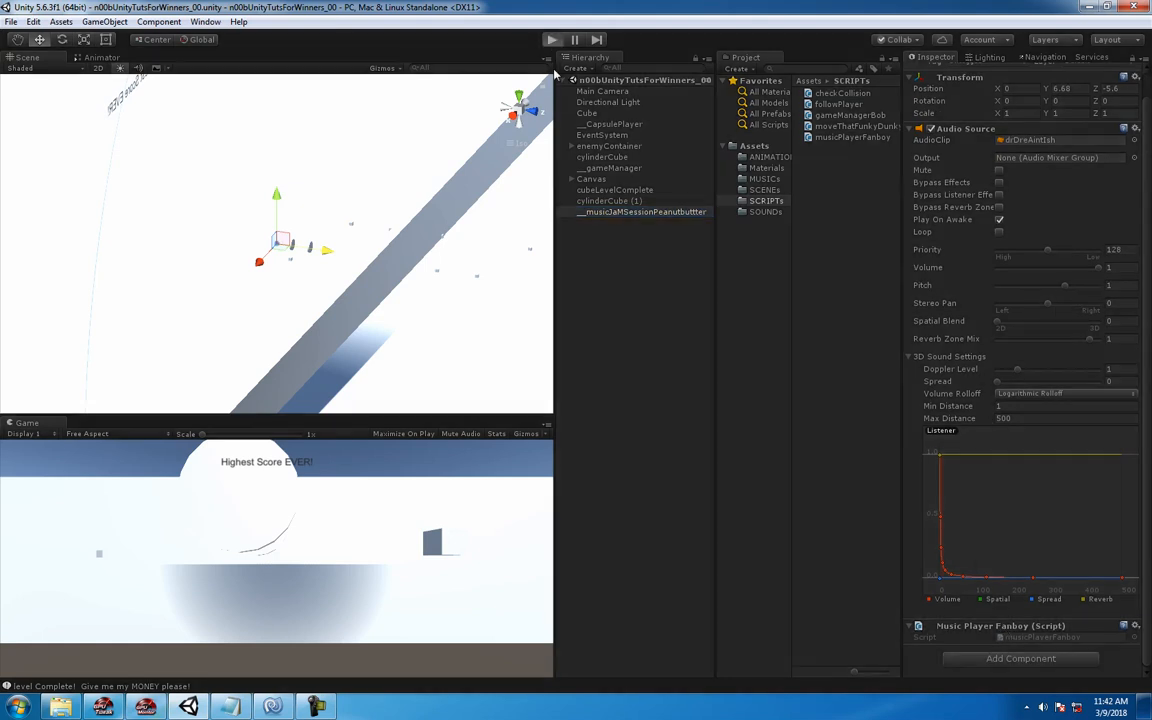
Step: Run the game to confirm the music object sits under DontDestroyOnLoad, stop, and return to MonoDevelop
left_click(552, 40)
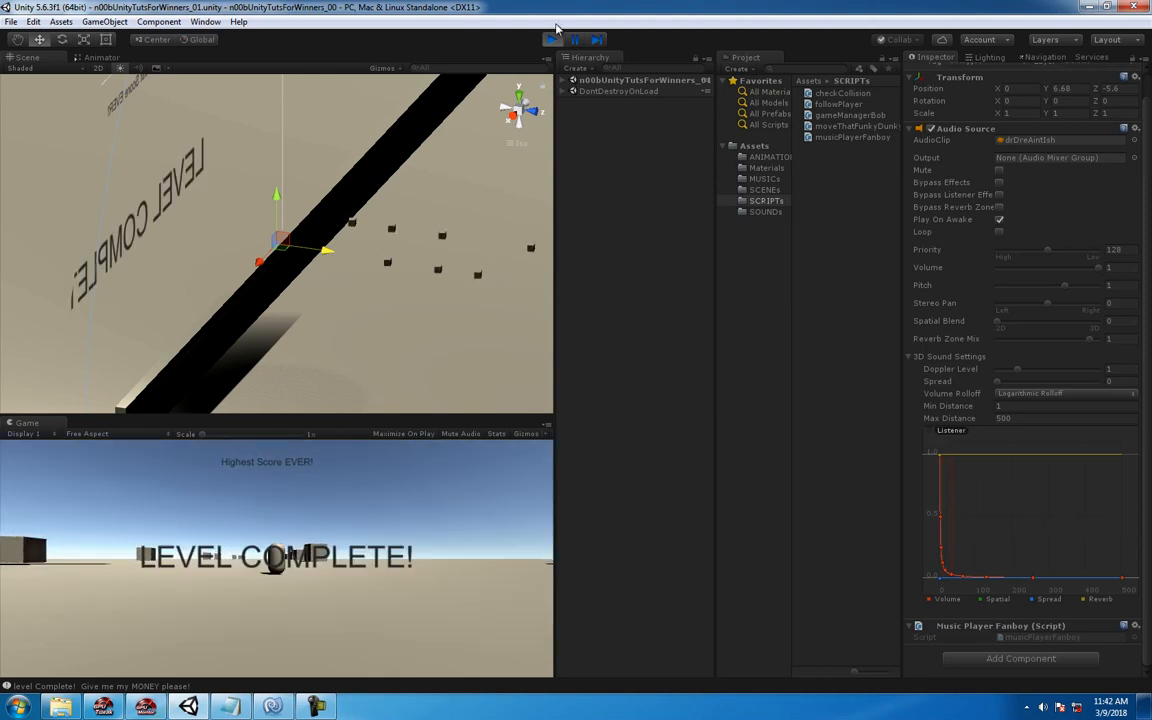
left_click(574, 40)
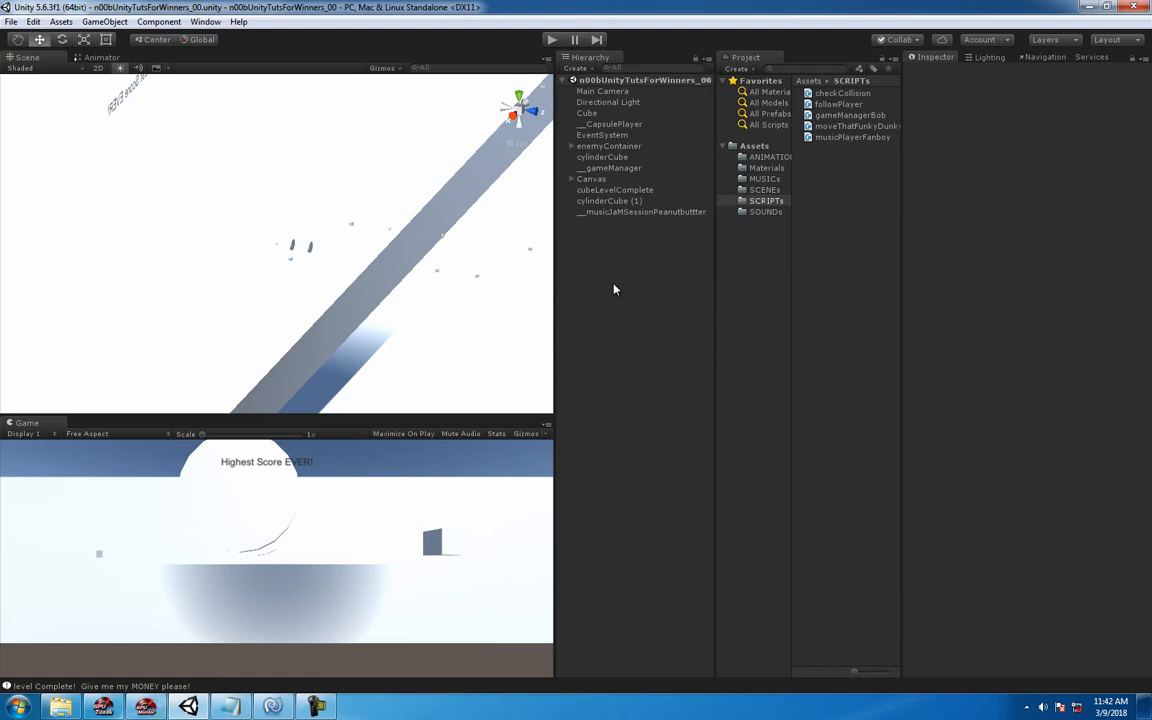
left_click(640, 212)
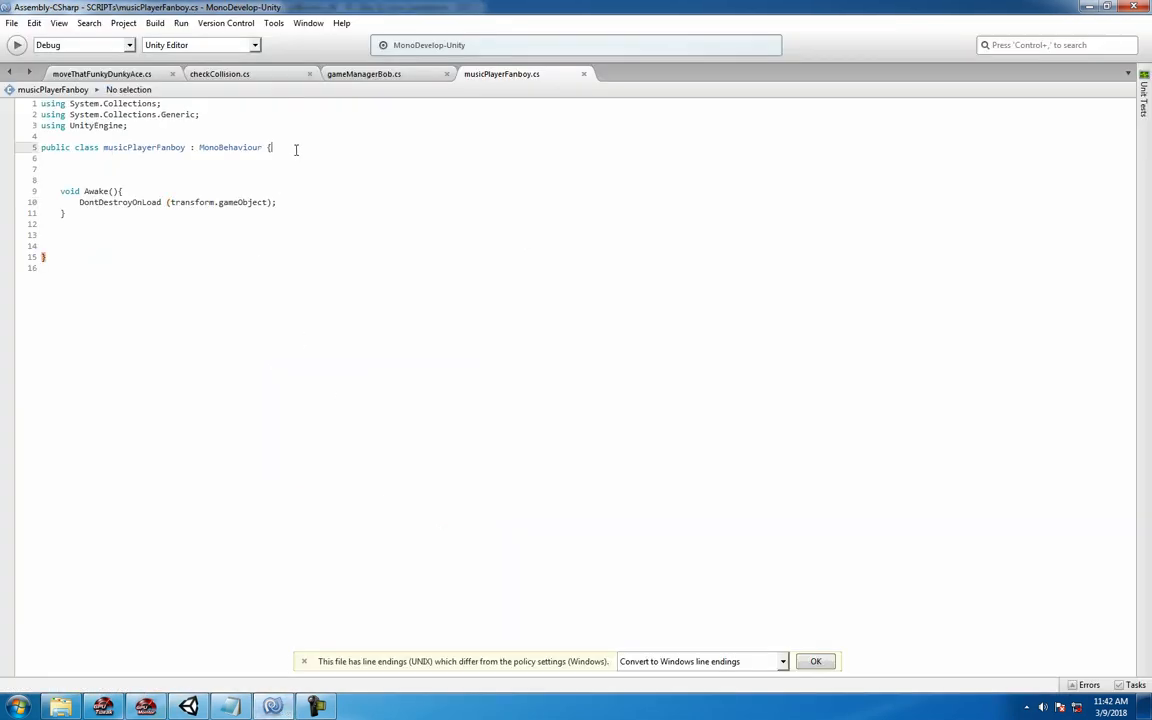
Step: Add // comments above Awake: 'Please Like and Sub', 'Ring', 'Share!', 'ding!'
type("//")
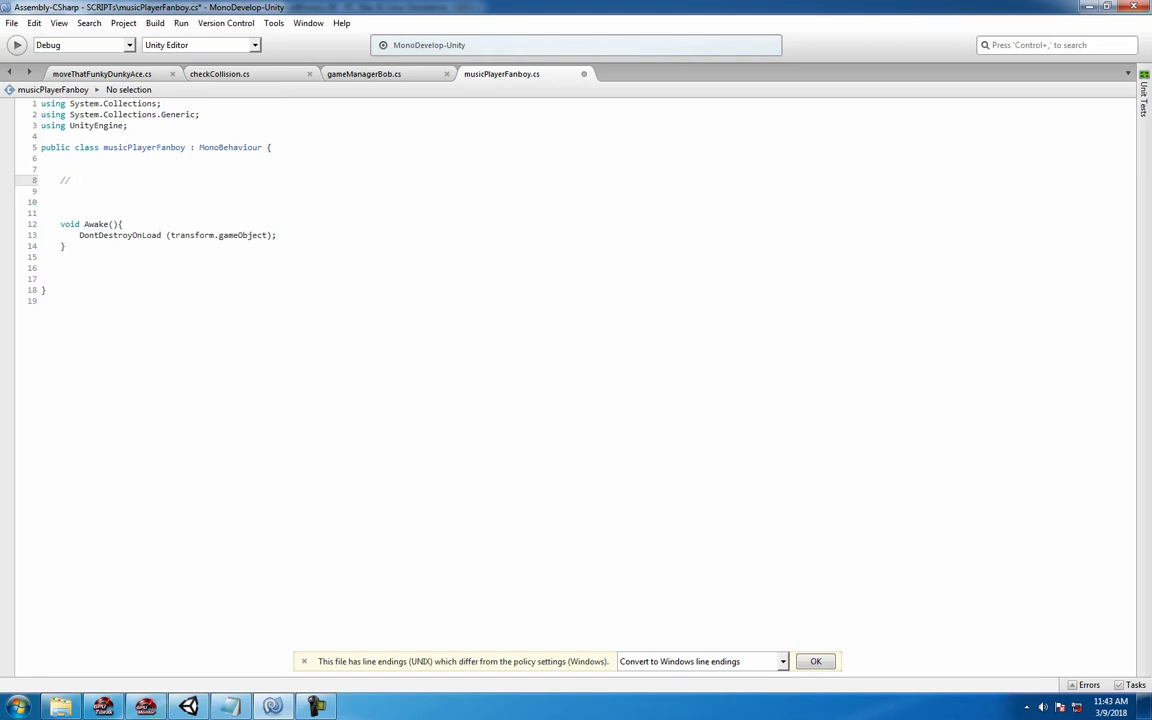
type("Please")
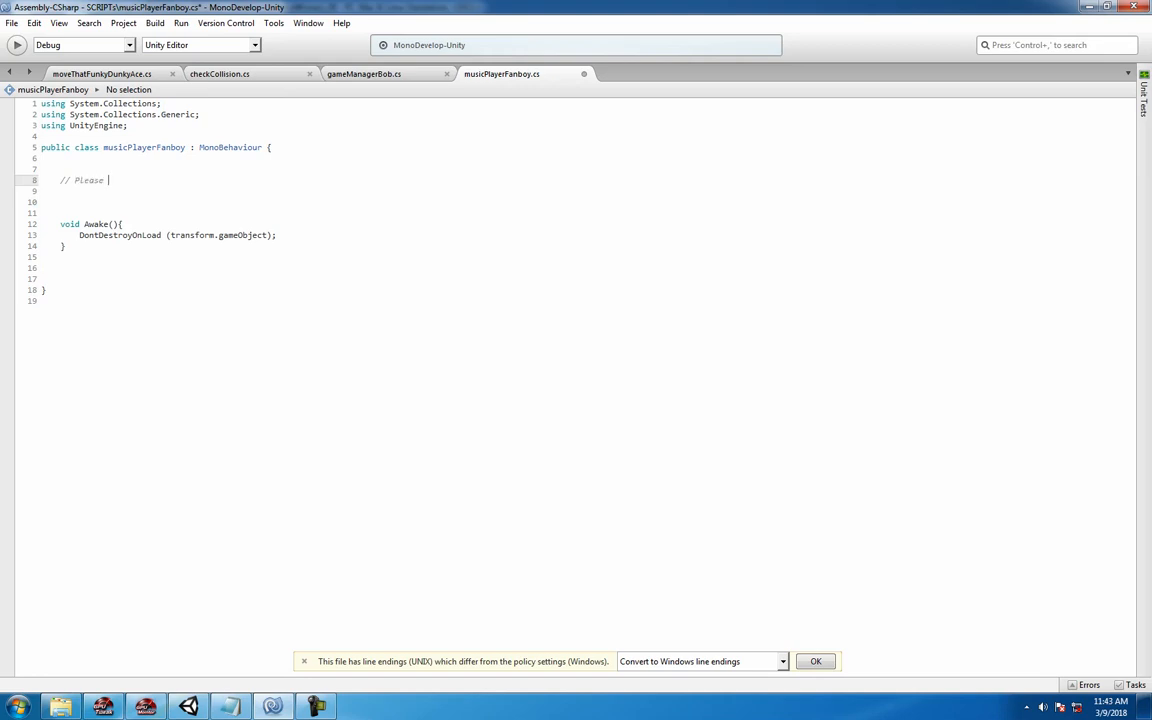
type("Like and Sub for Moe!")
type("//")
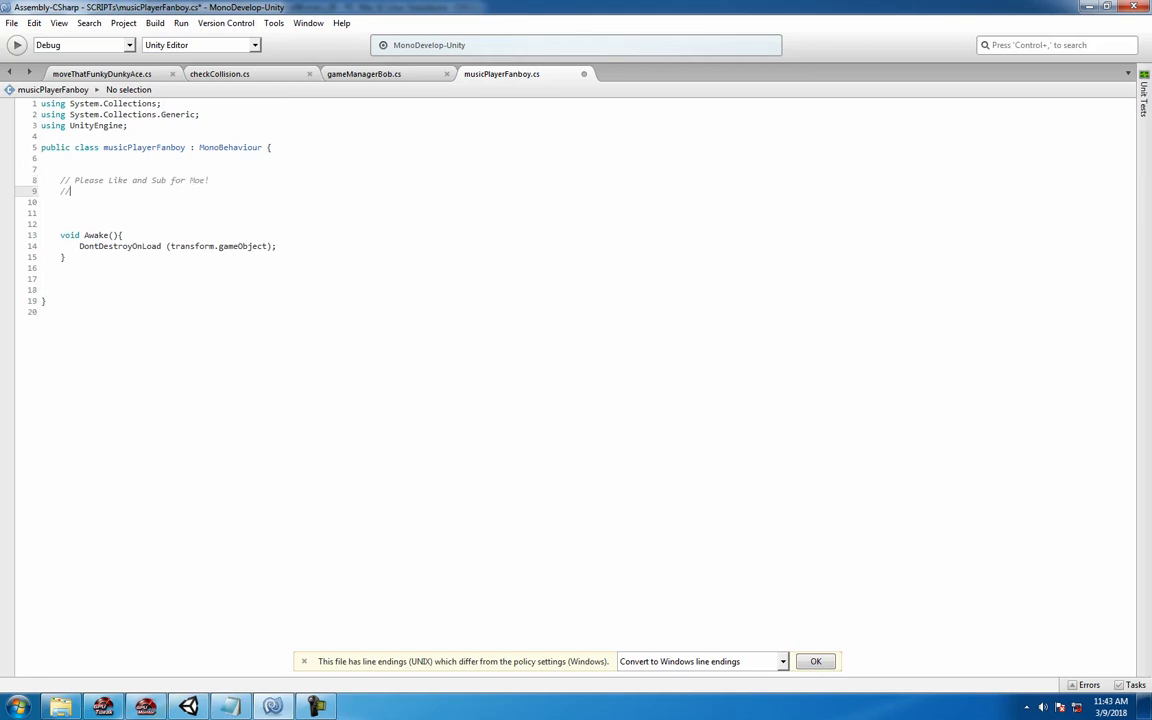
type("Ring da Ding!")
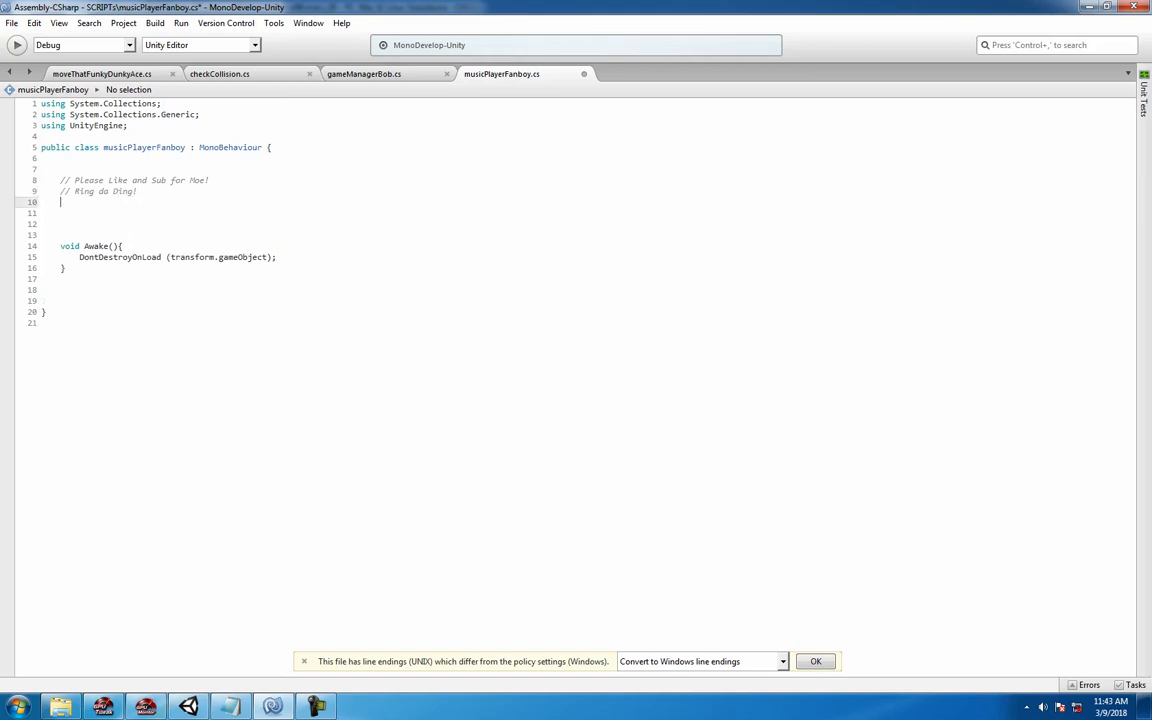
type("/")
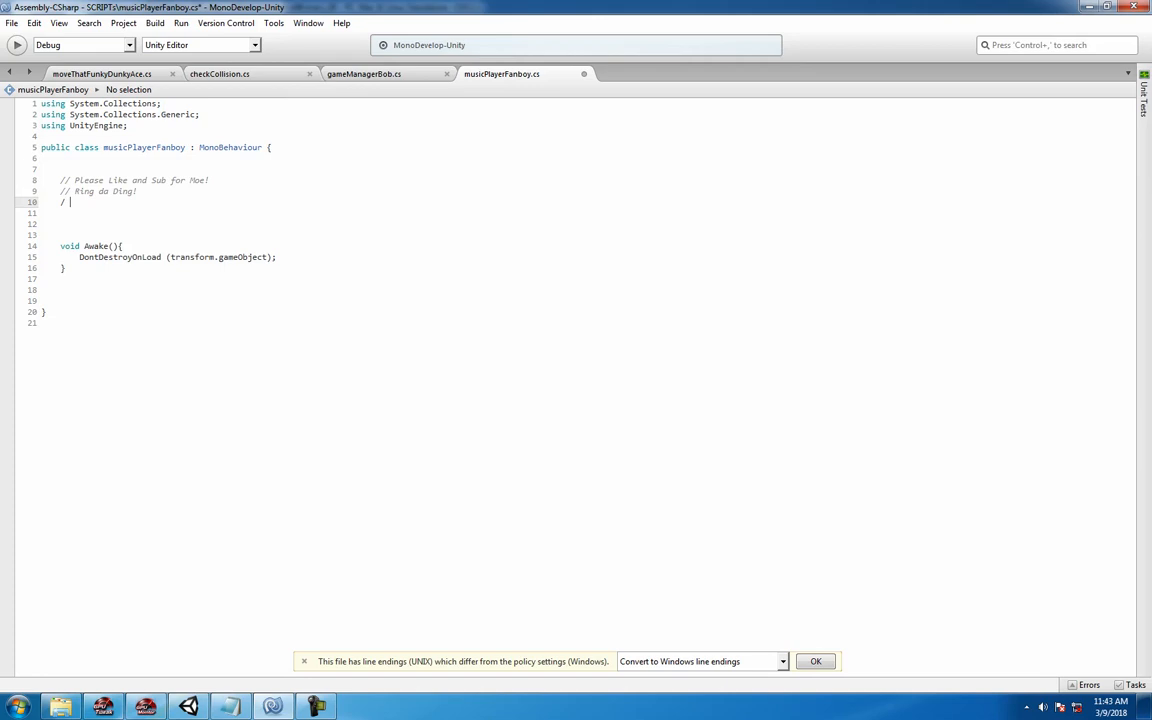
type("/ Share!")
left_click(220, 212)
type("// Thanks Happy Co")
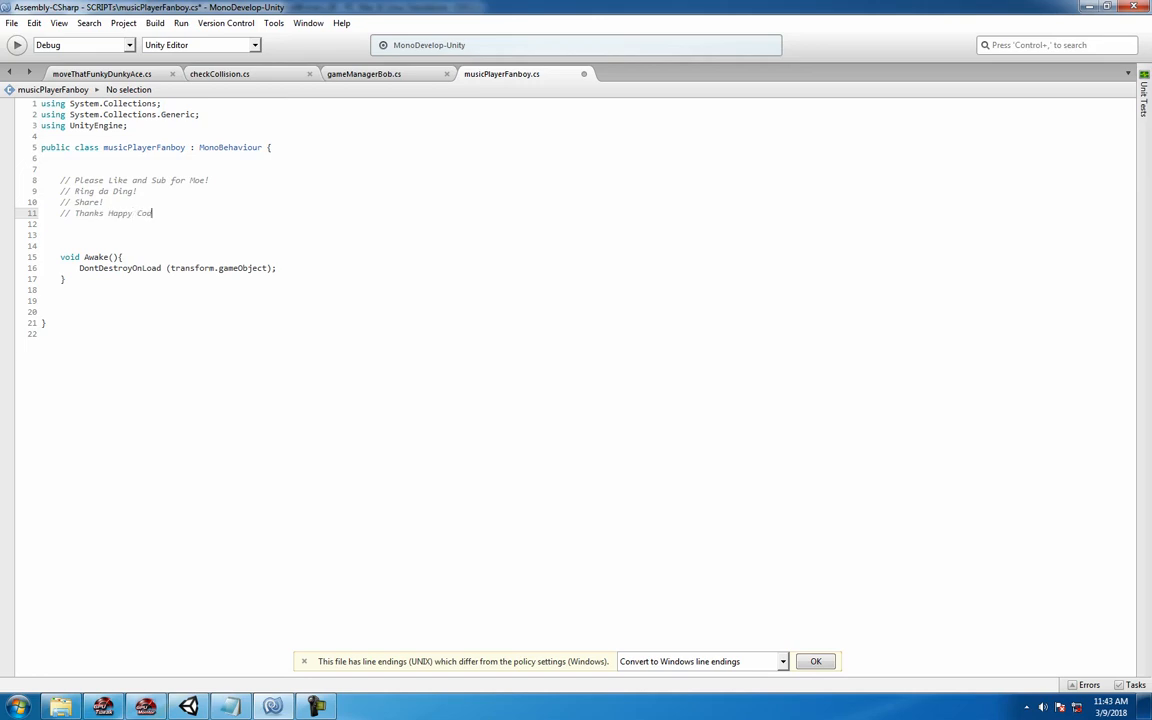
type("ding!")
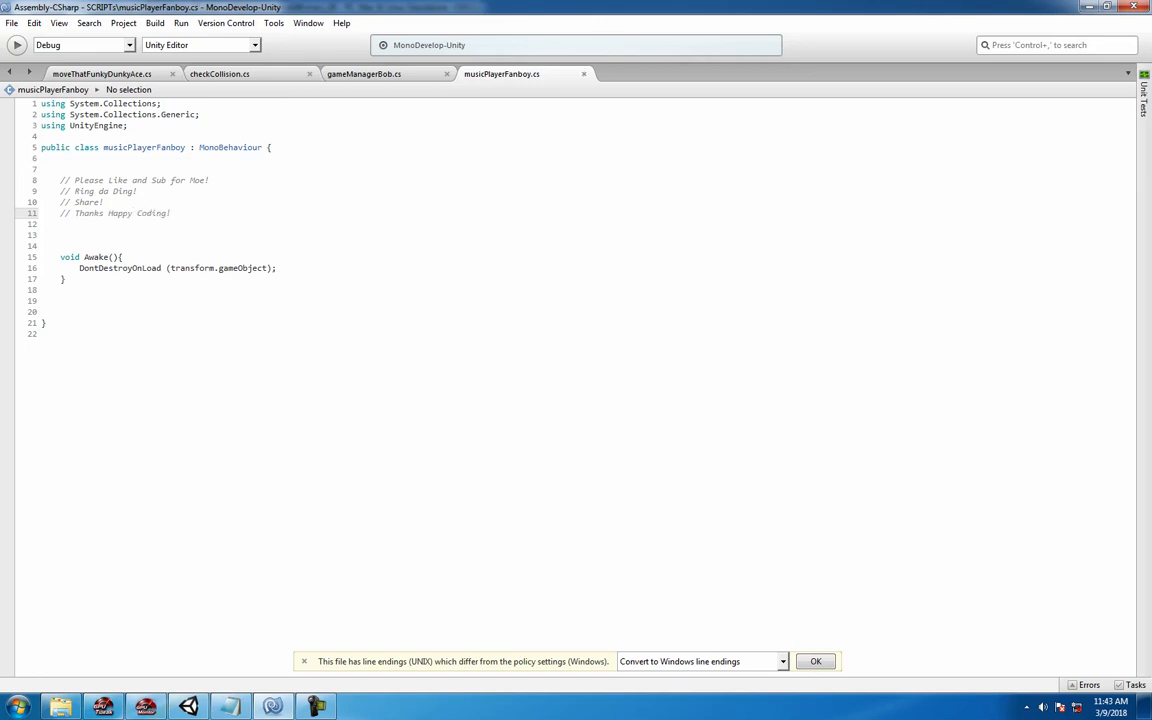